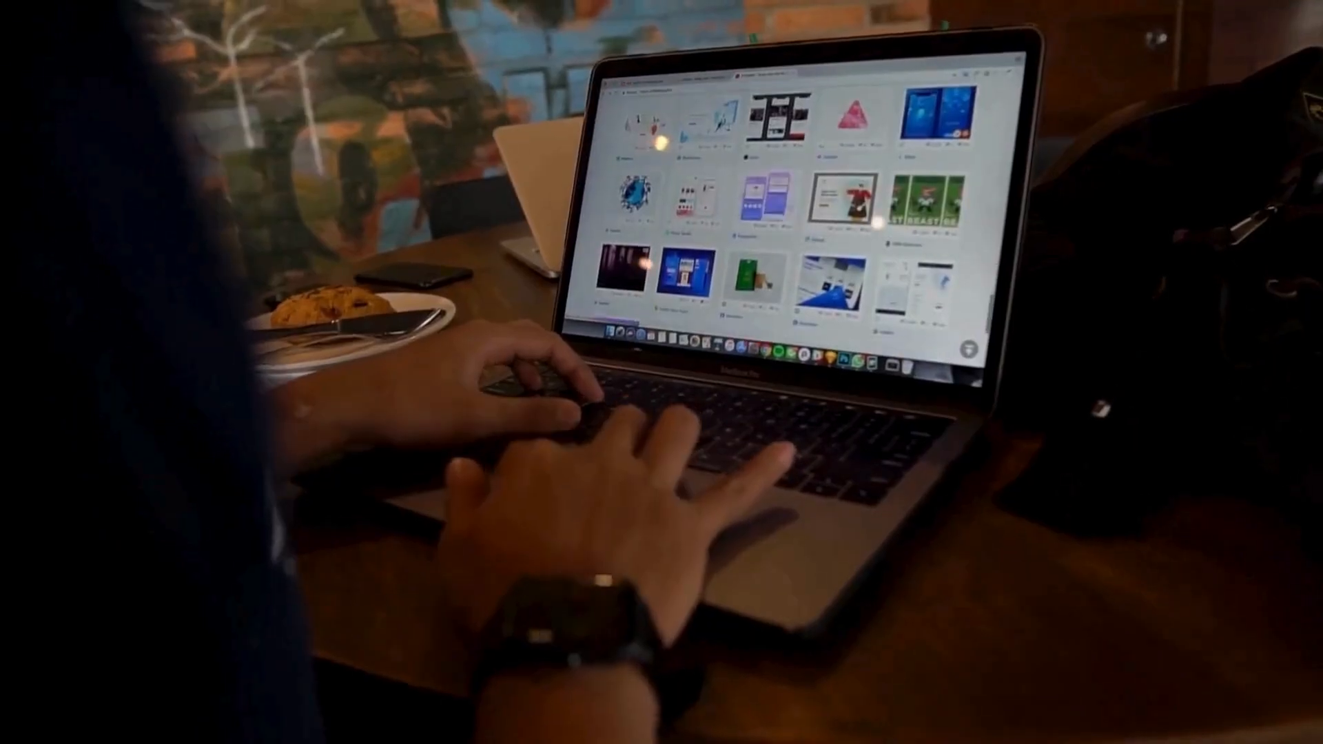
Step: Scroll the BuddyDevelopers homepage and follow the Start A Project button to its page
scroll(down, 3)
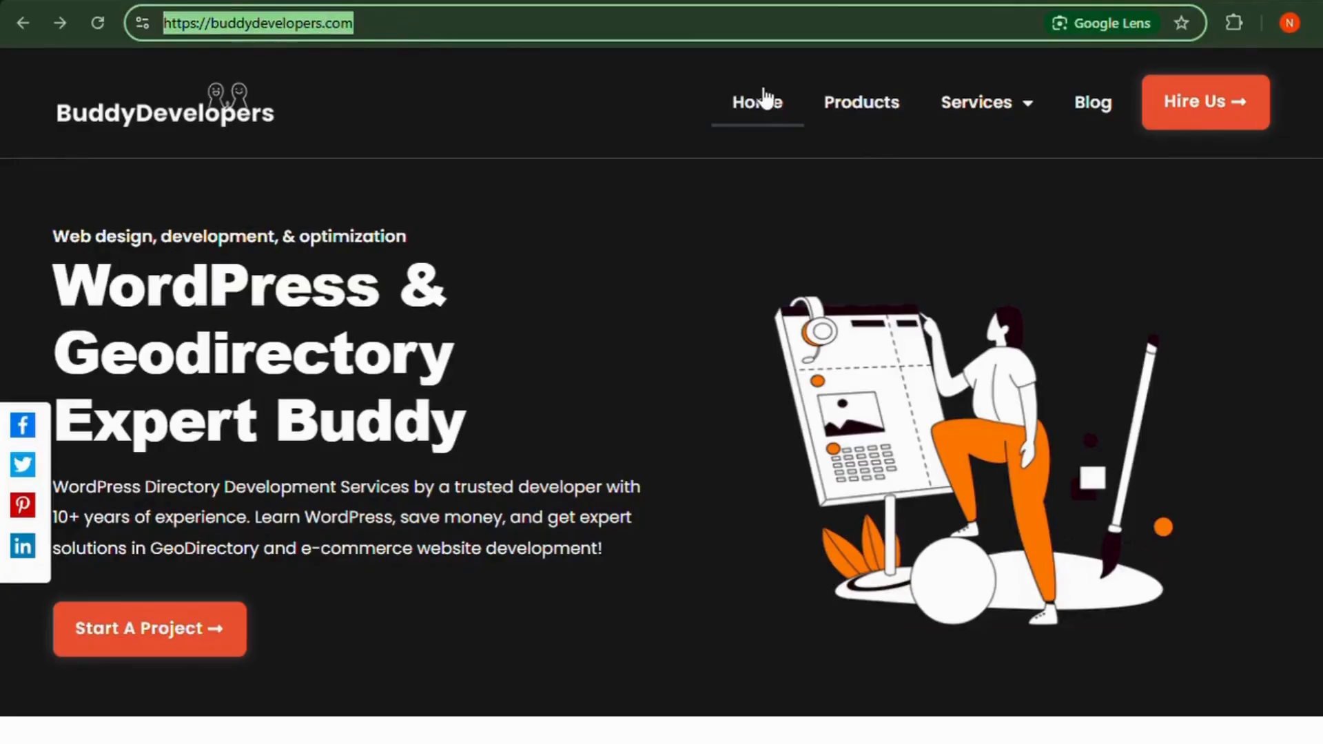
click(150, 628)
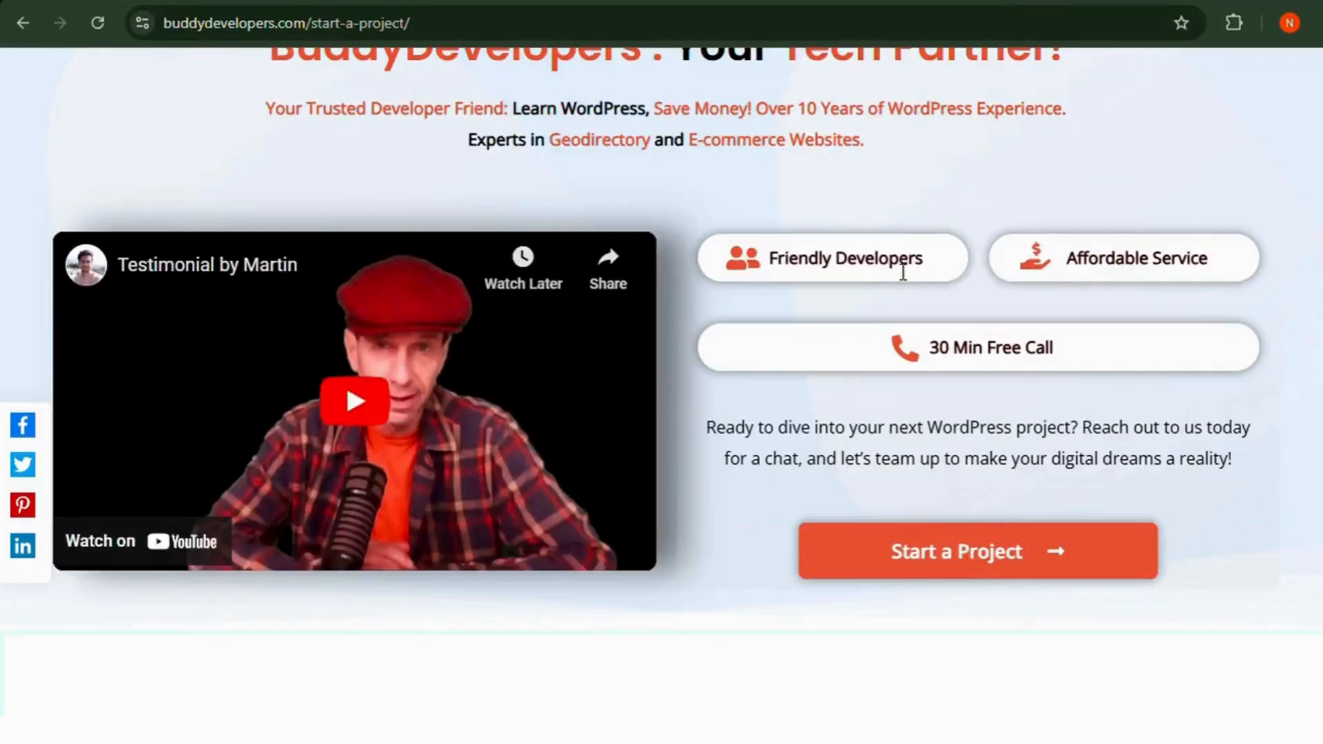